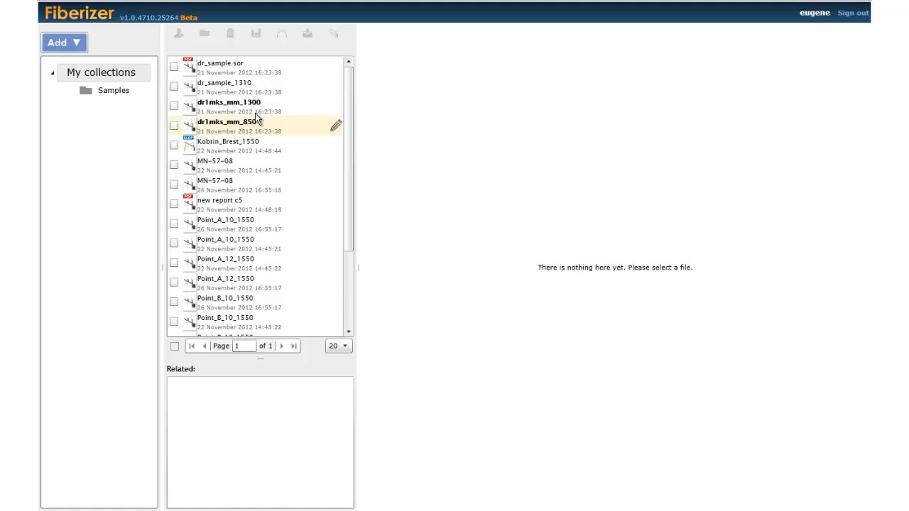
Step: Create a new collection named 'My job' from the Add menu
click(228, 122)
text(My)
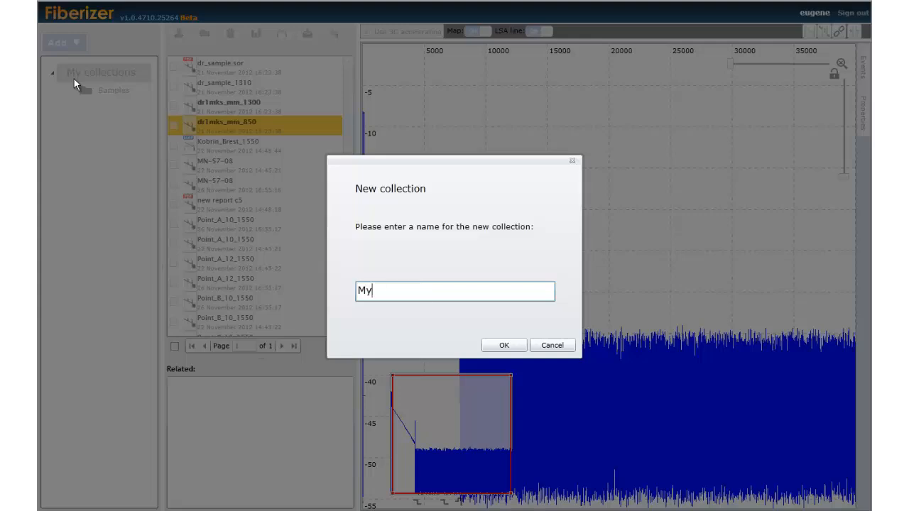
text(job)
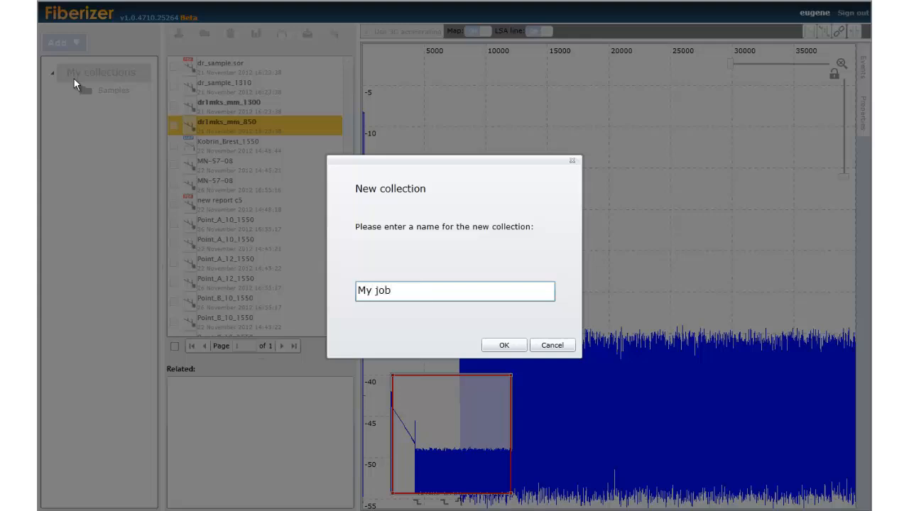
click(503, 345)
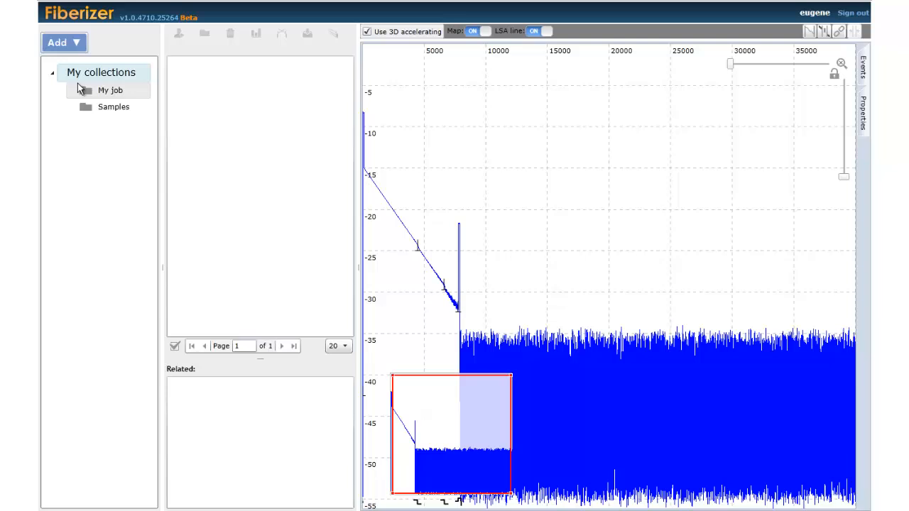
Step: Upload the eight selected .sor trace files into My job via Add > File
click(64, 42)
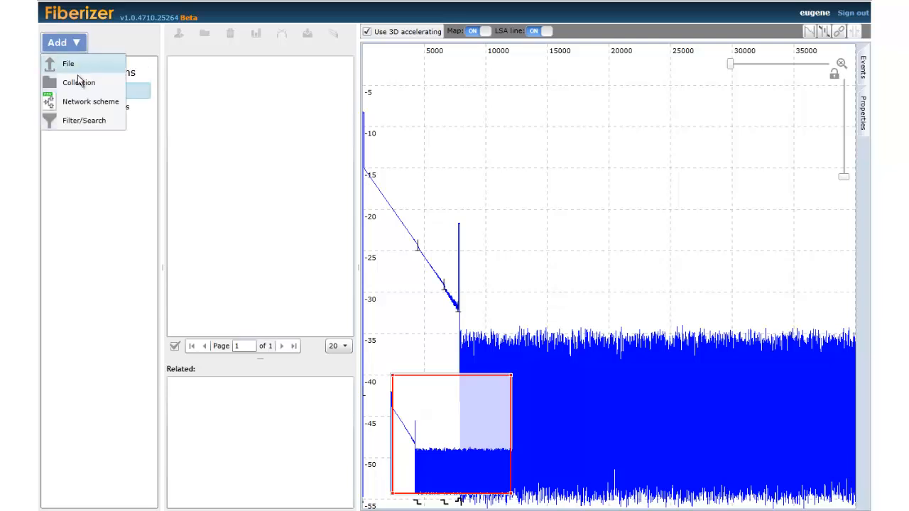
click(69, 63)
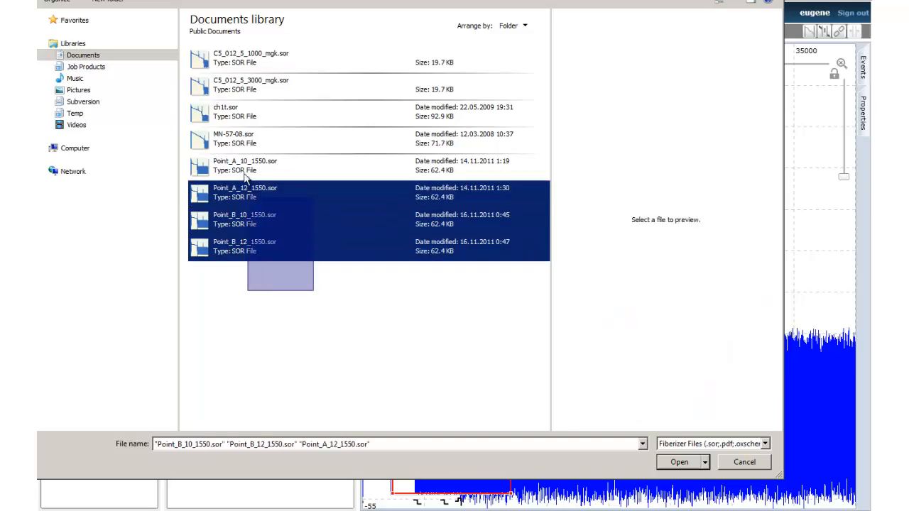
click(679, 462)
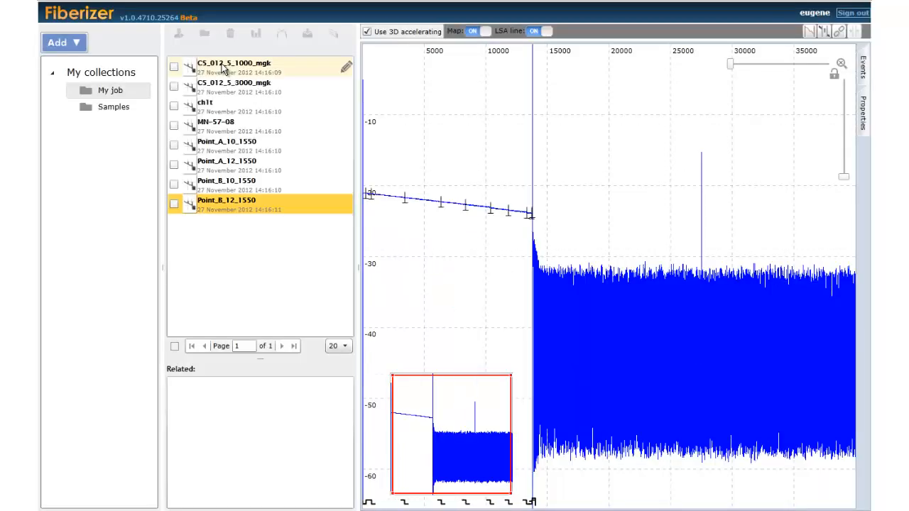
Step: View the Point_A_10_1550 trace, then the MN-57-08 trace
click(227, 142)
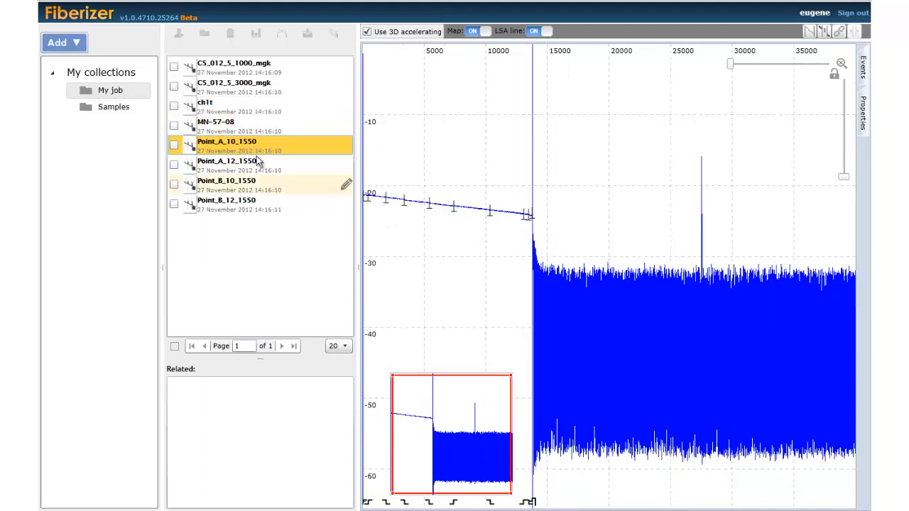
click(216, 122)
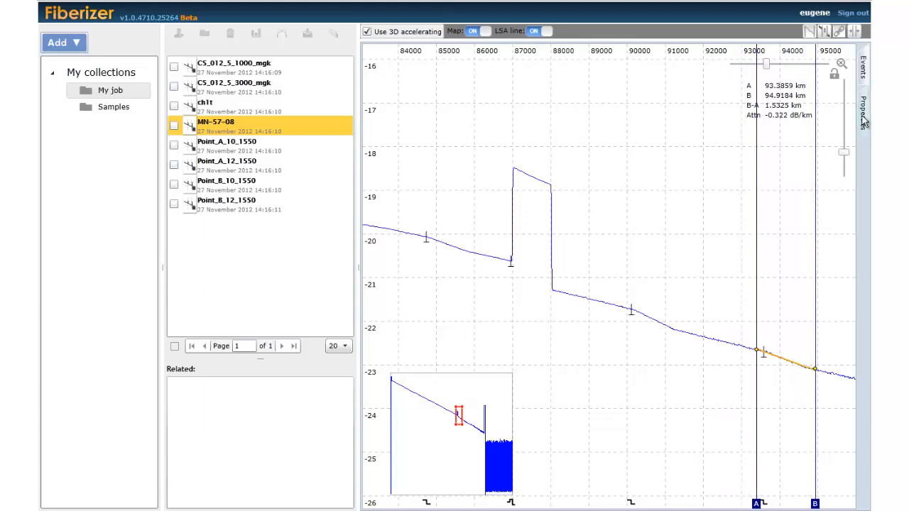
Step: Review MN-57-08's measurement properties and event table, jumping to one listed event
click(863, 106)
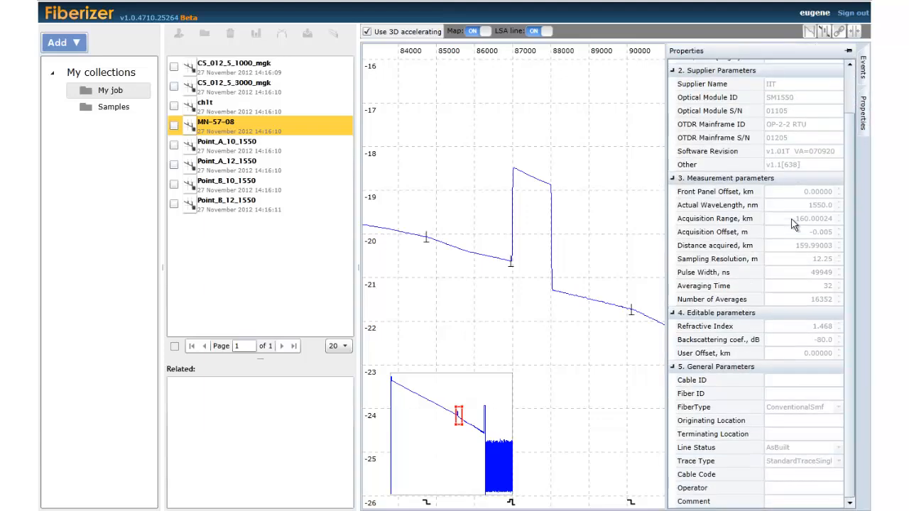
click(864, 74)
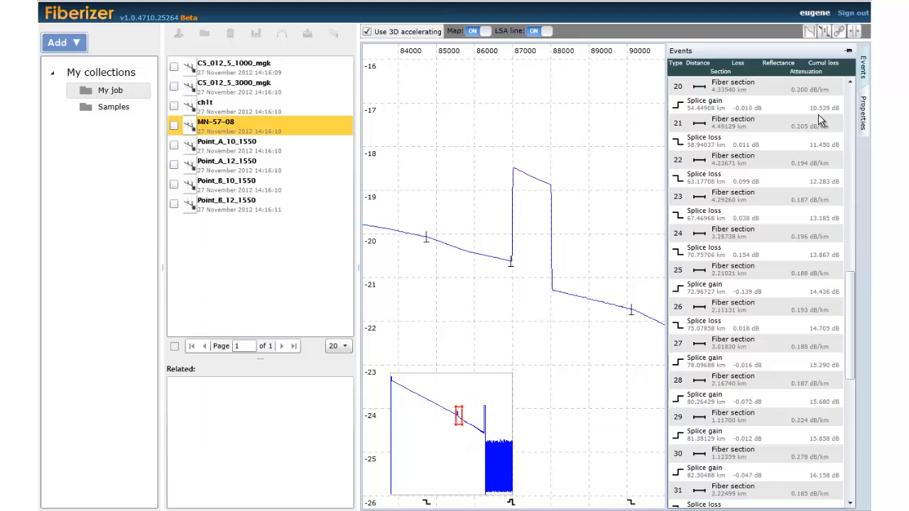
click(703, 250)
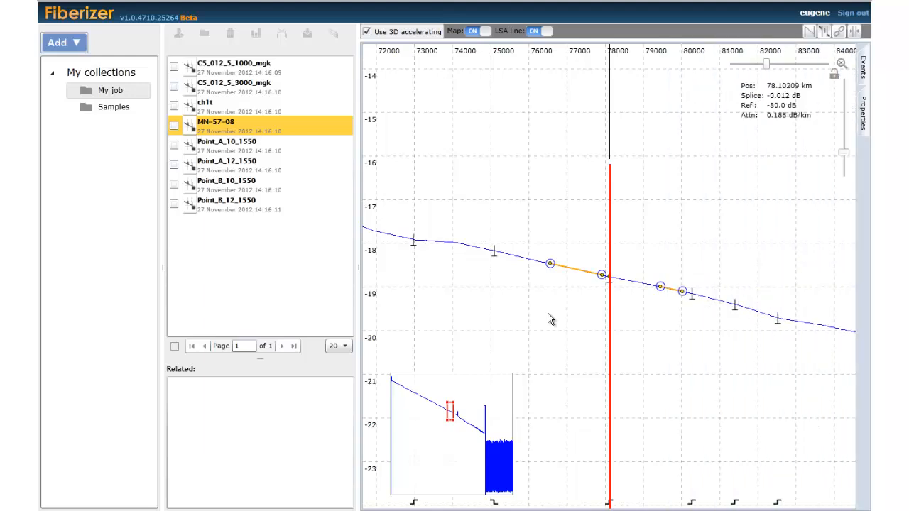
Step: Add the AB reports, Point_A_Point_B analyses and sample schemes through the Add menu
click(204, 102)
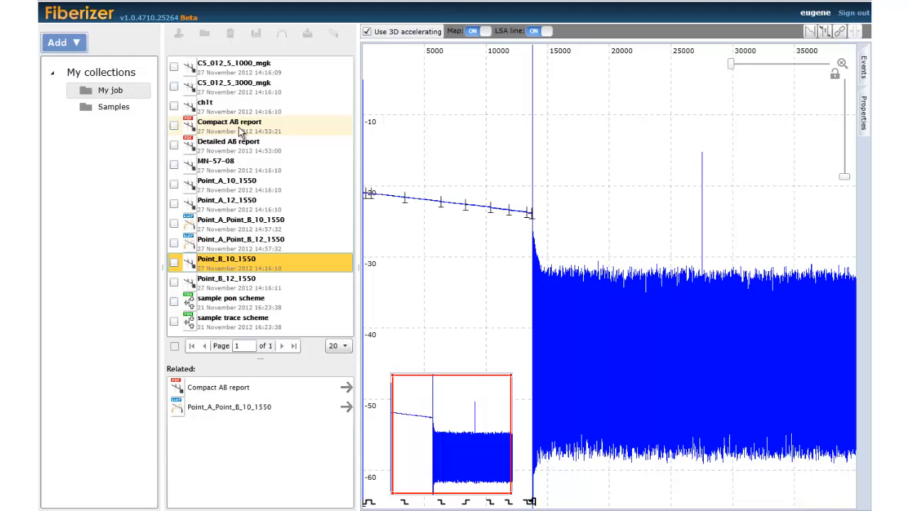
Step: Review the Compact AB report and the Detailed AB report's second page
double_click(228, 122)
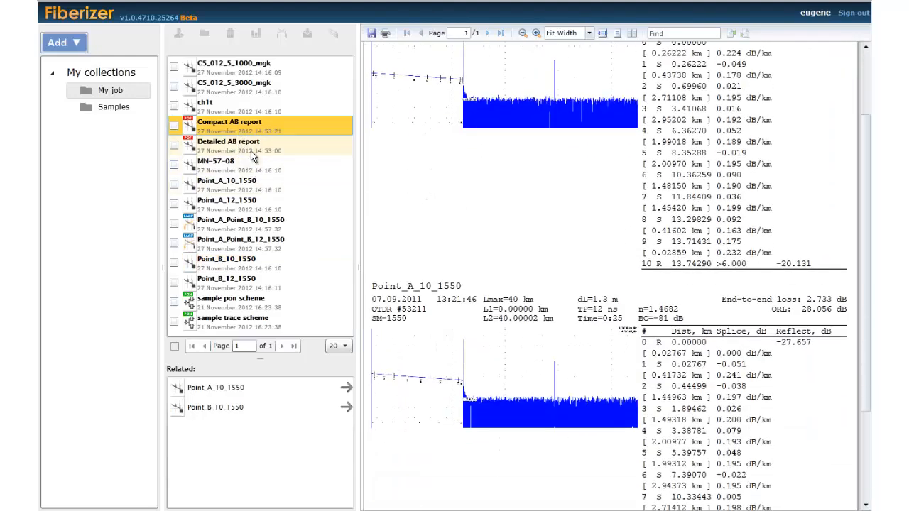
click(227, 142)
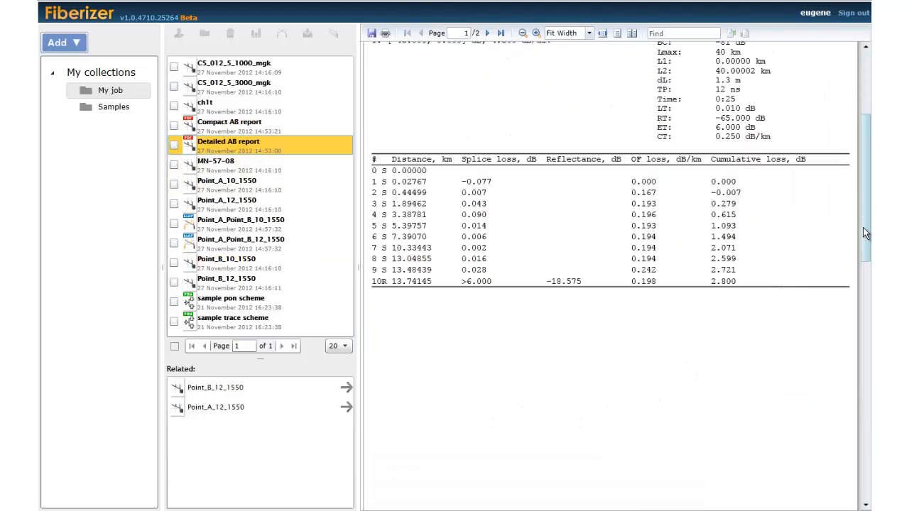
click(487, 33)
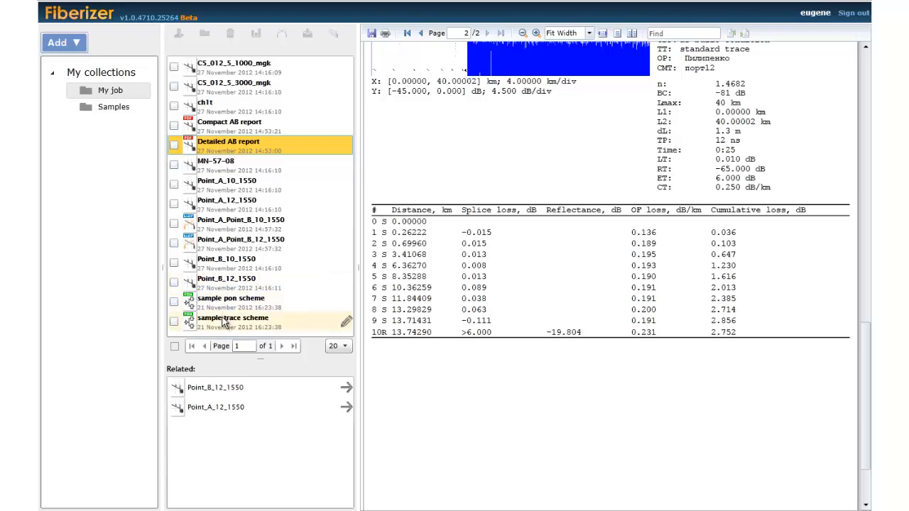
Step: View the whole sample PON scheme, then the Point_A_Point_B_12_1550 bidirectional analysis
click(230, 298)
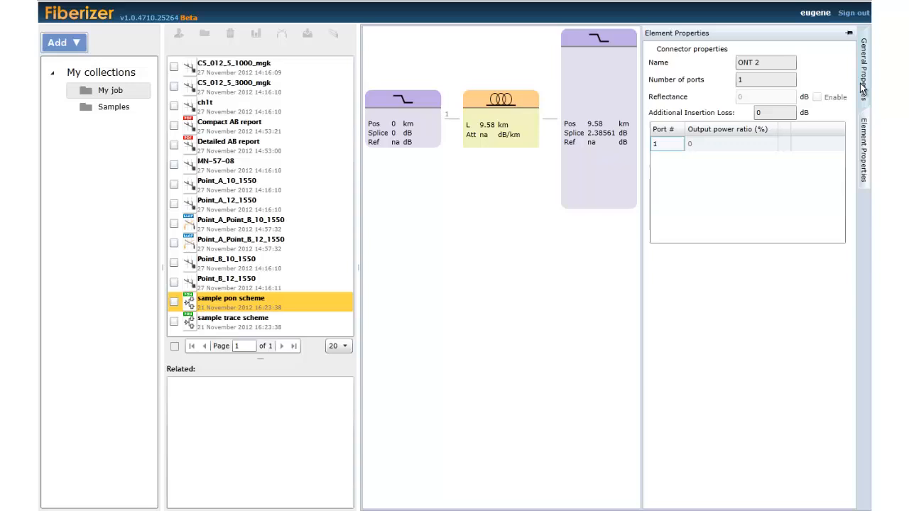
click(863, 71)
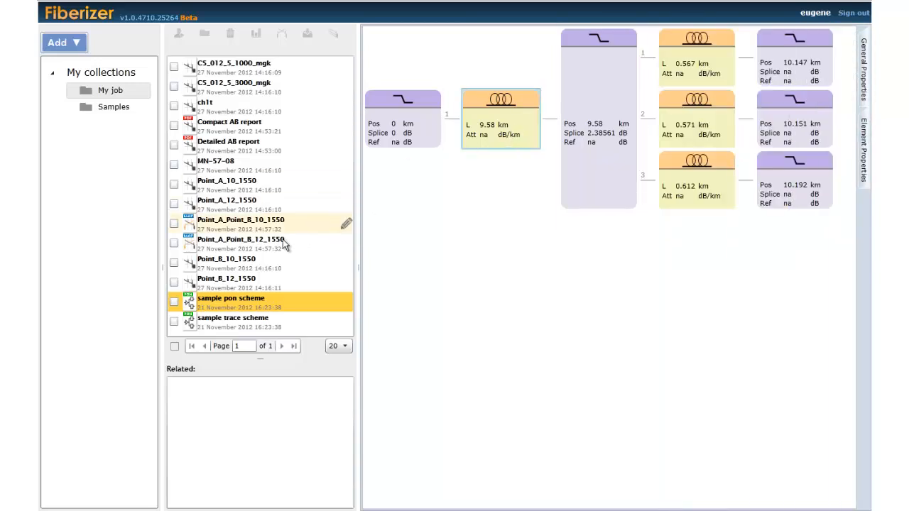
click(241, 238)
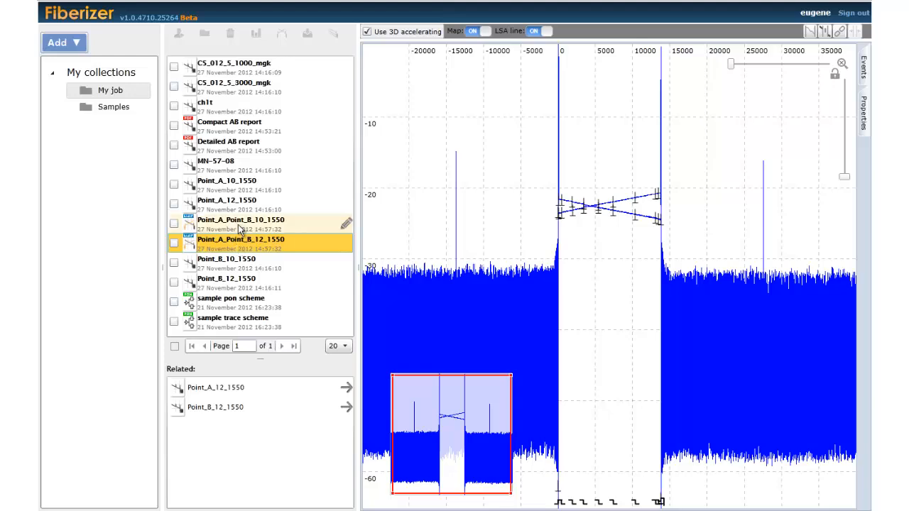
Step: View Point_A_Point_B_10_1550's event table and analysis properties
click(241, 220)
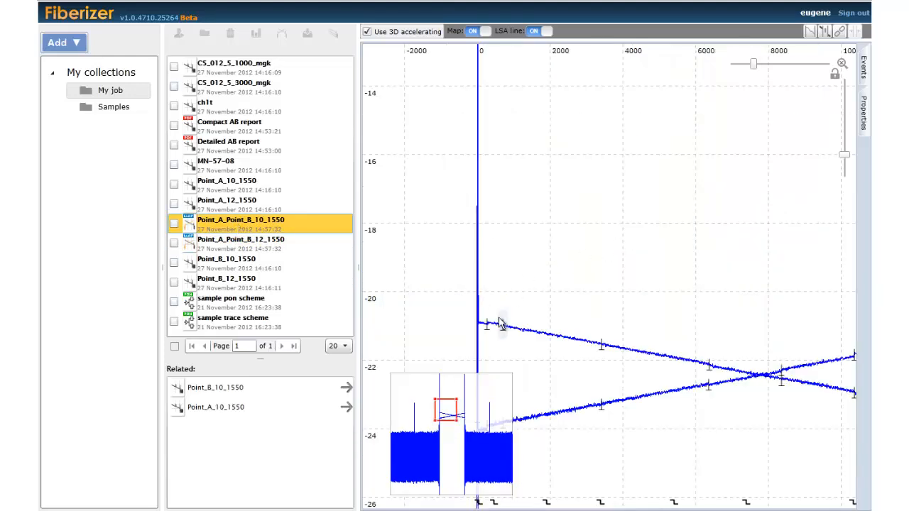
click(864, 69)
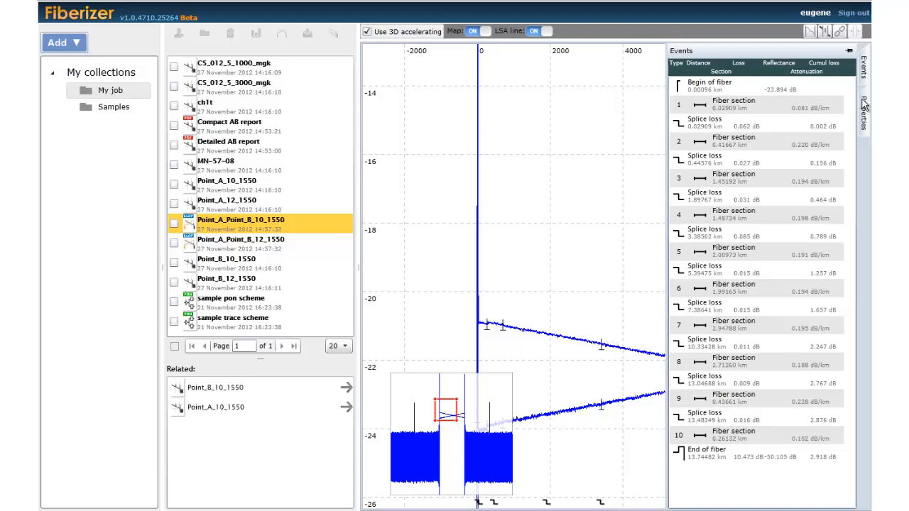
click(864, 111)
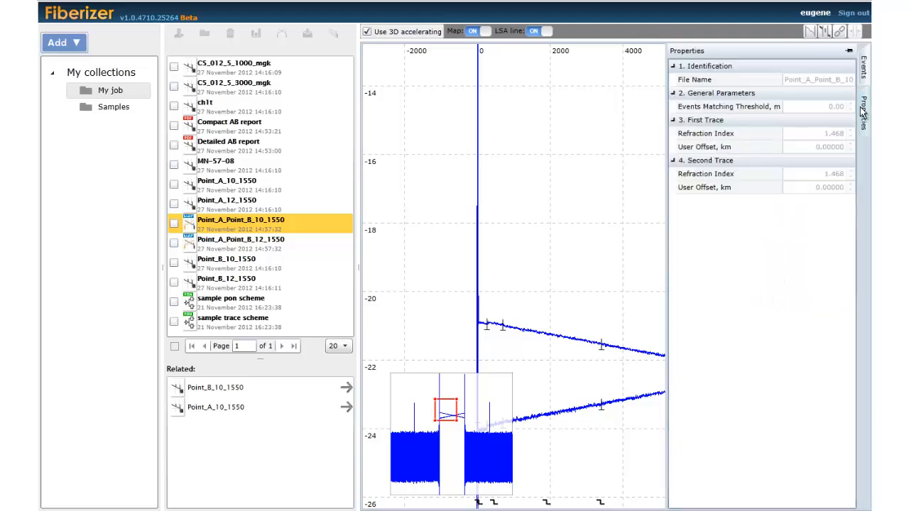